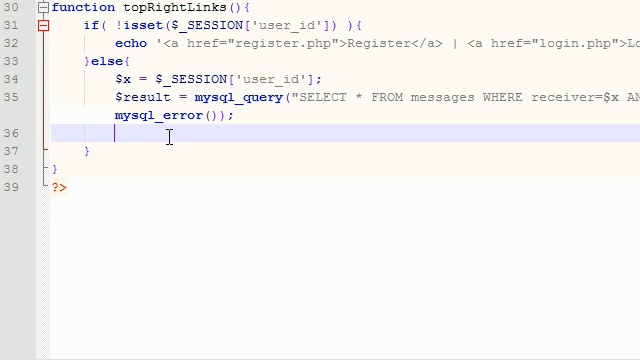
Step: Type $num = mysql_num_rows($result); on the line after mysql_error, using autocomplete
type("$")
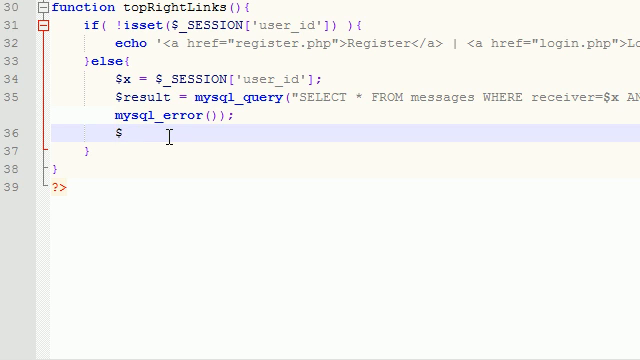
type("num")
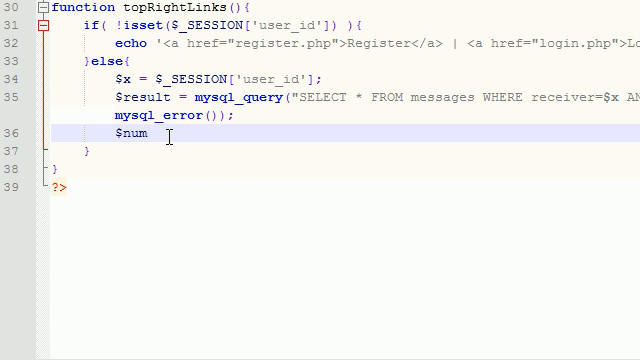
type("=")
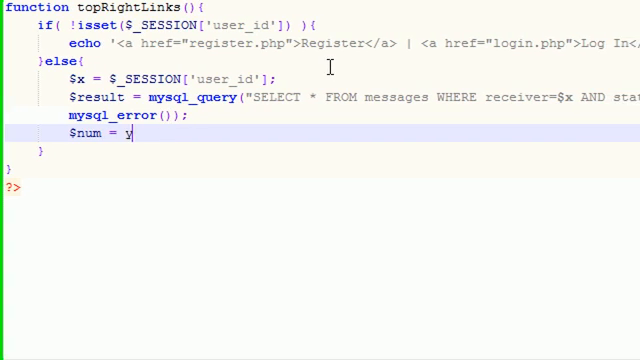
type("ysql_")
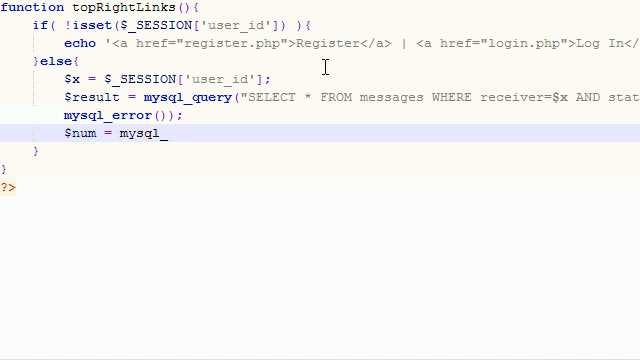
type("_num_rows();")
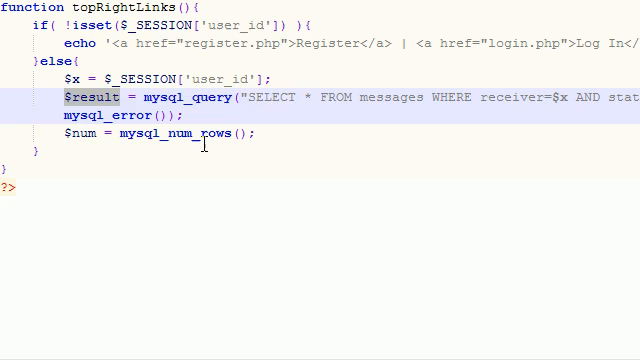
type("$result")
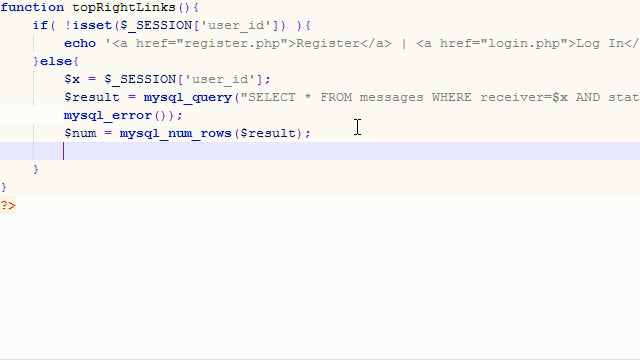
Step: Start an if($num==0){ block for the no-unread-messages case
type("if()")
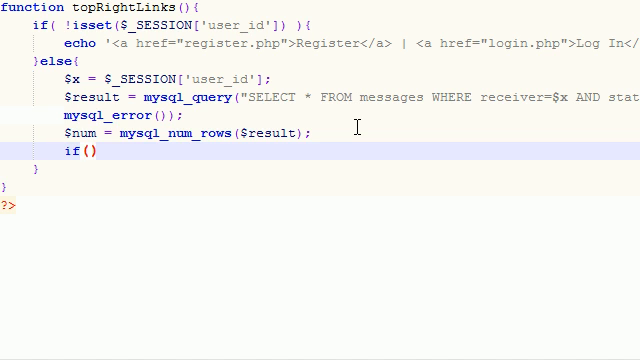
type("$num==0")
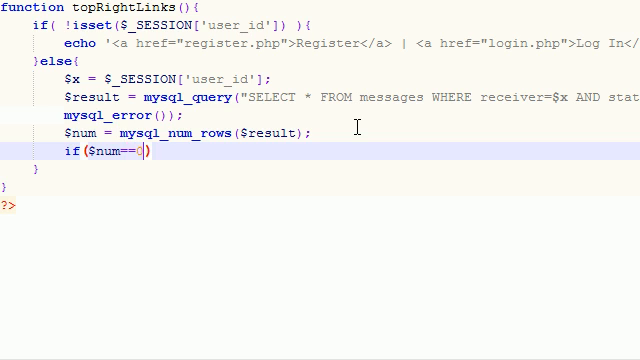
type("){")
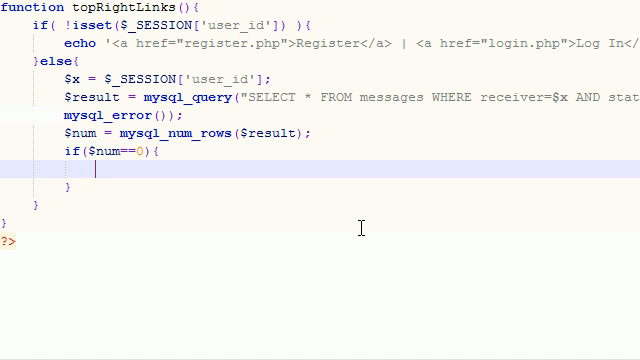
Step: Inside it, echo '<a href="messages_inbox.php">Messages</a> |'
type("echo")
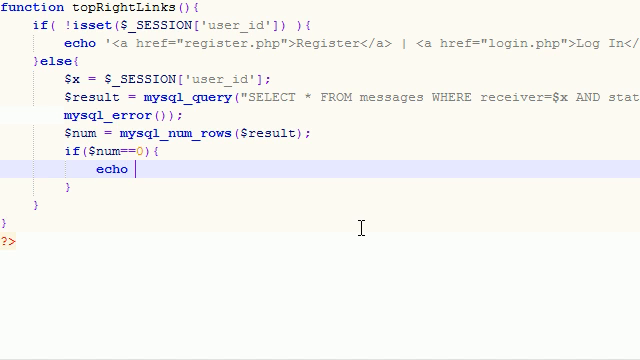
type("'")
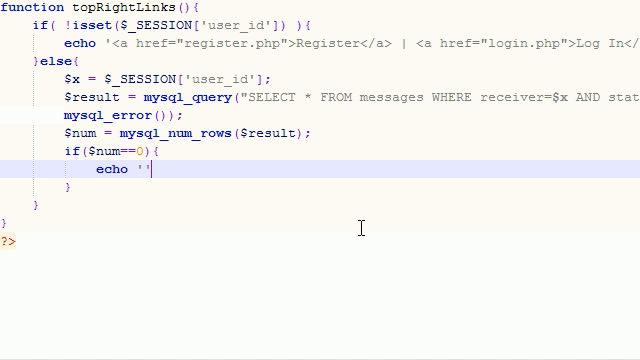
type("<>")
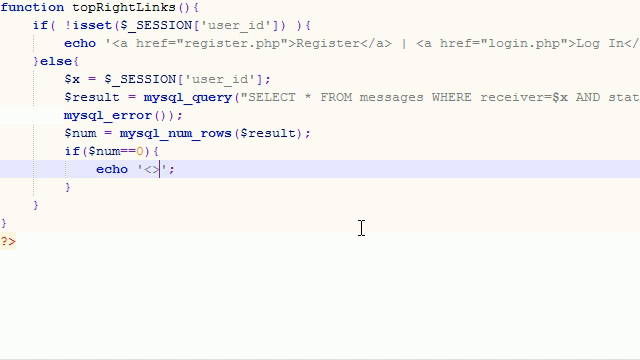
type("a href=\"message")
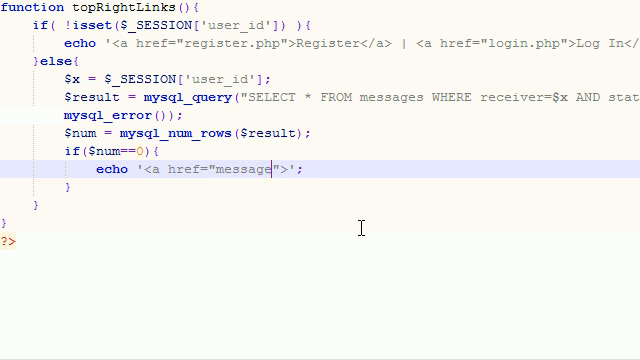
type("s_")
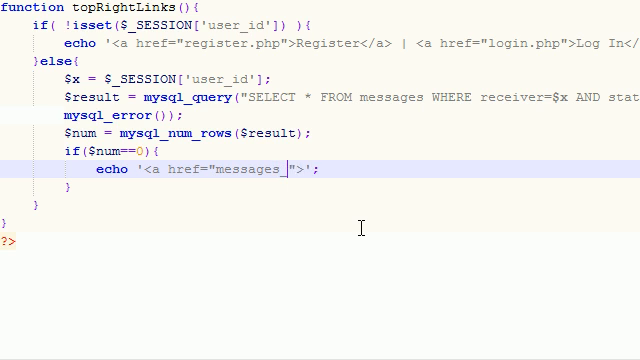
type("inbox")
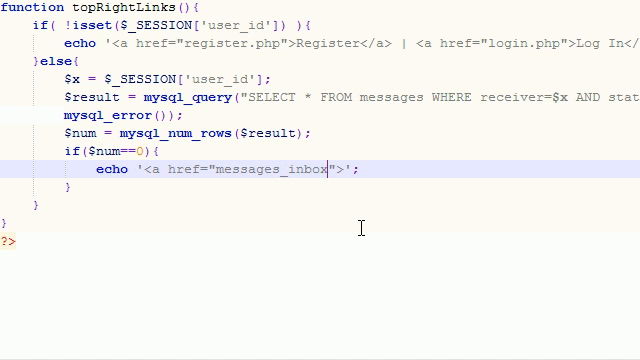
type(".")
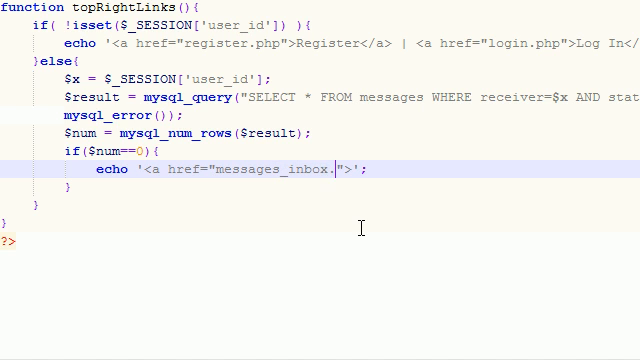
type("php")
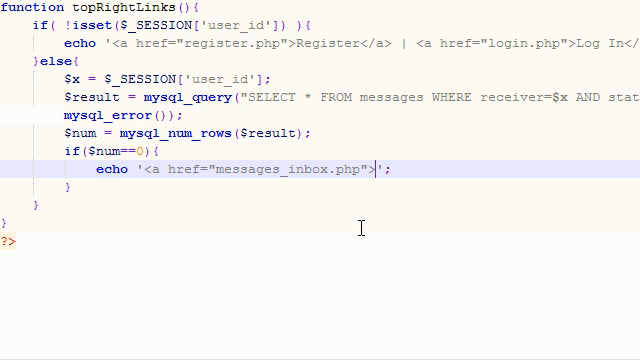
type("Messages<>")
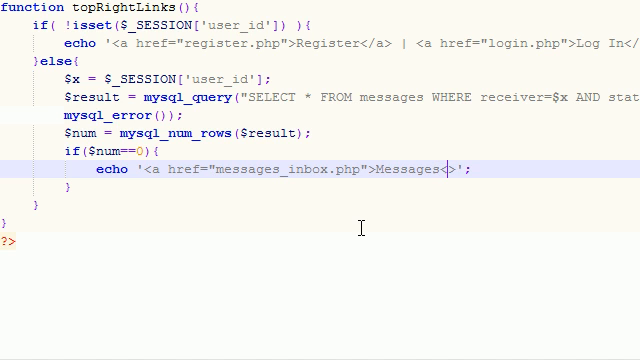
type("/a")
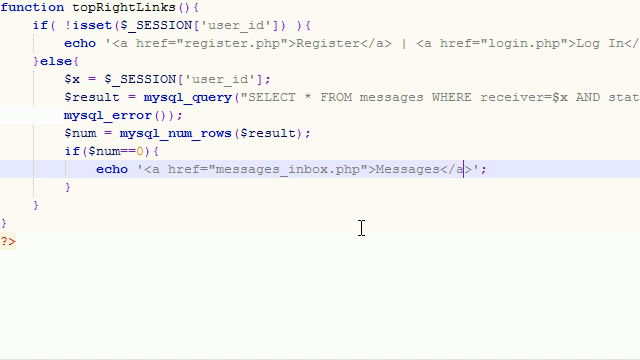
type("|")
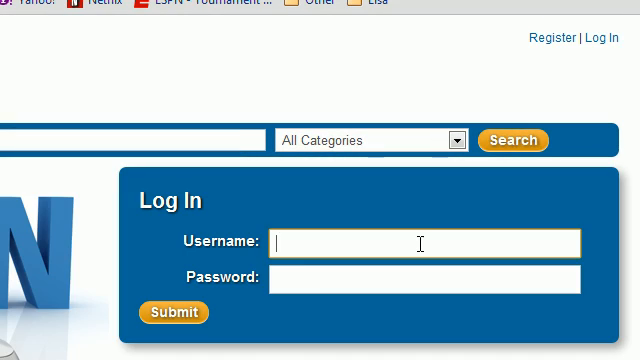
Step: Log in to the local site as 'bucky' and open the Messages link
type("bucky")
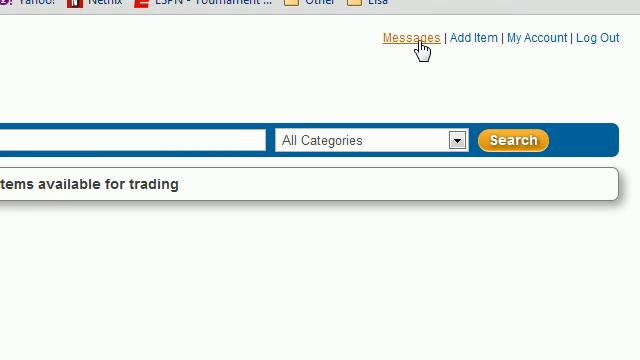
left_click(409, 38)
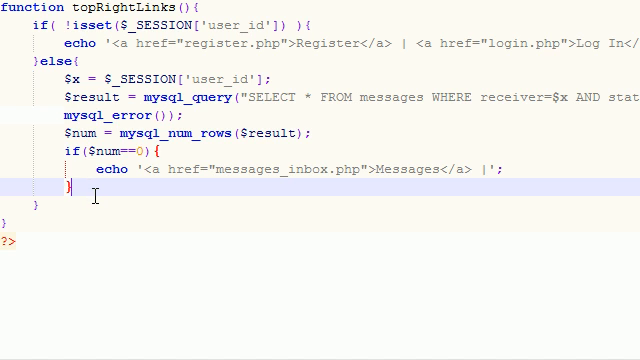
Step: Add an else branch echoing a usernames-class span around a Messages($num) link
type("else{")
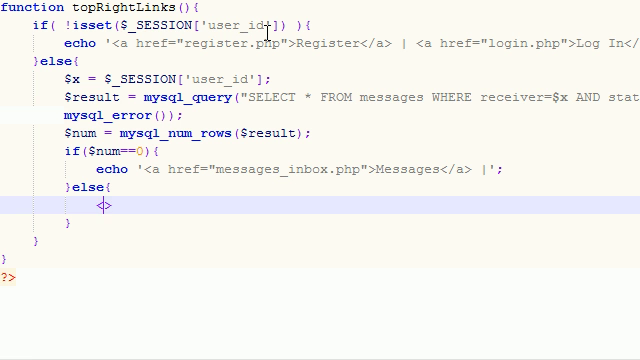
type("sp")
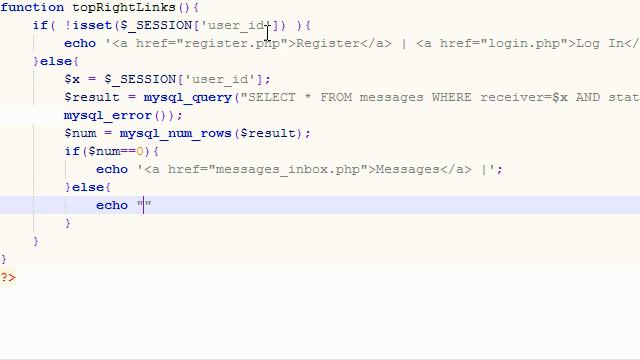
type(";")
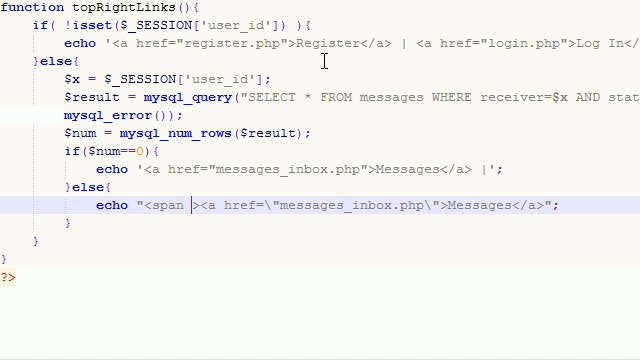
type("class=")
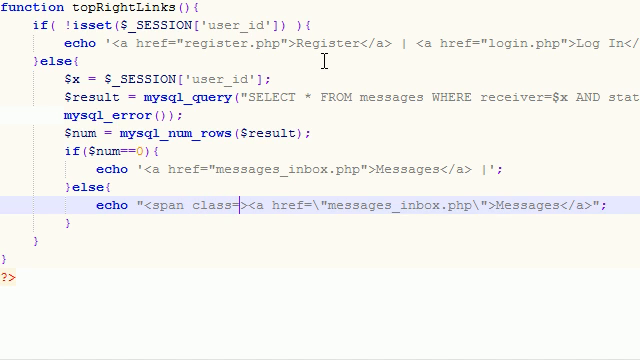
type("usernames\\\"")
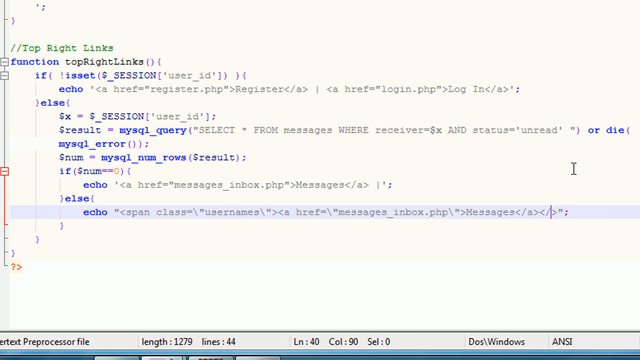
type("span")
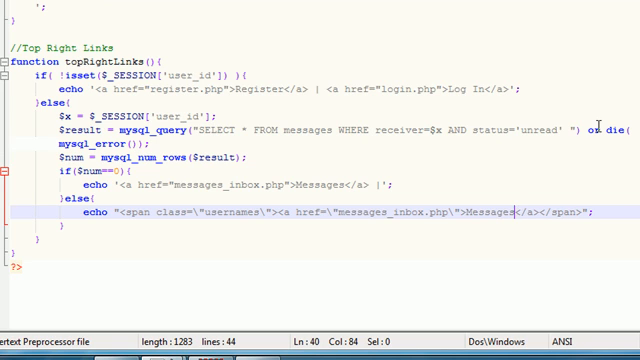
type("()")
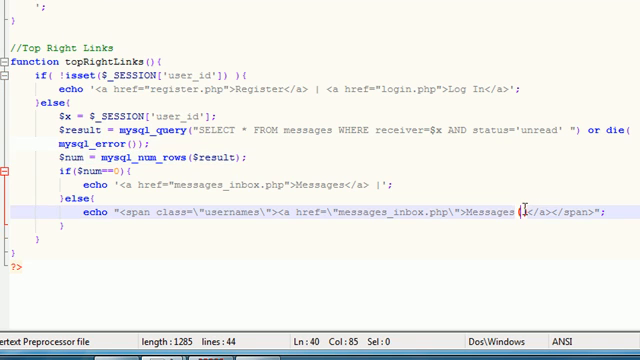
type("$num")
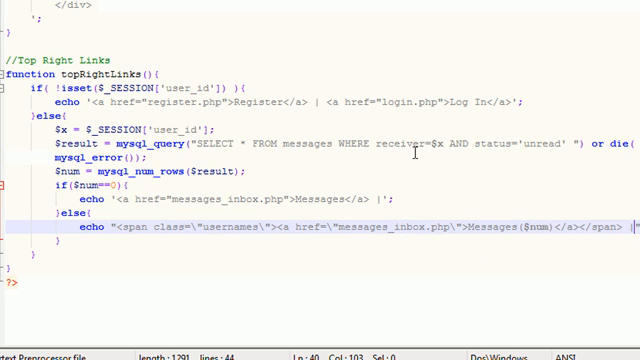
mouse_move(190, 263)
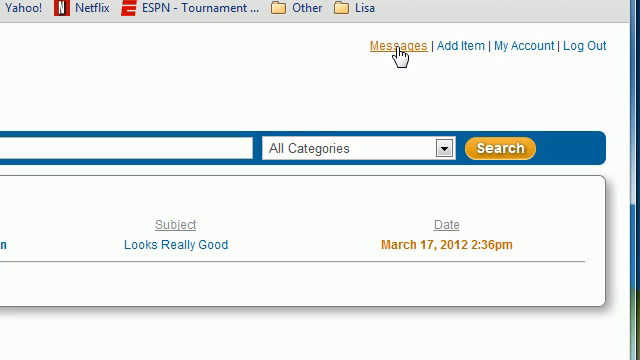
mouse_move(434, 68)
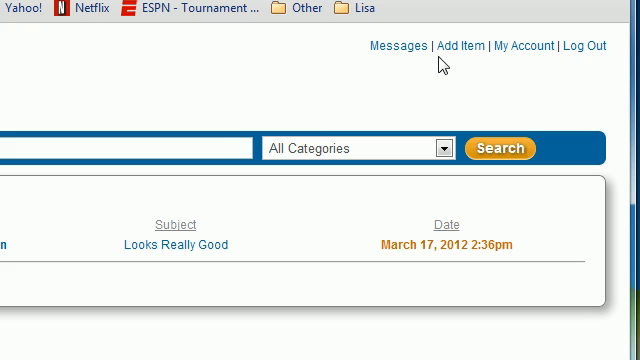
mouse_move(482, 66)
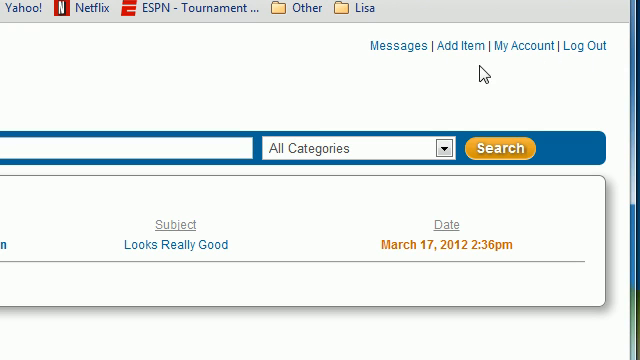
mouse_move(524, 56)
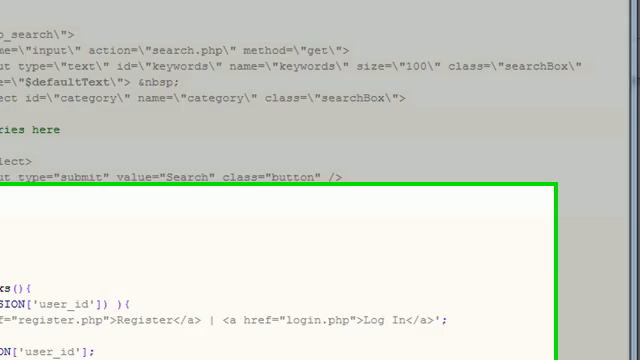
Step: Scroll to topRightLinks and open a blank line after the Messages if/else block
scroll("down", 3)
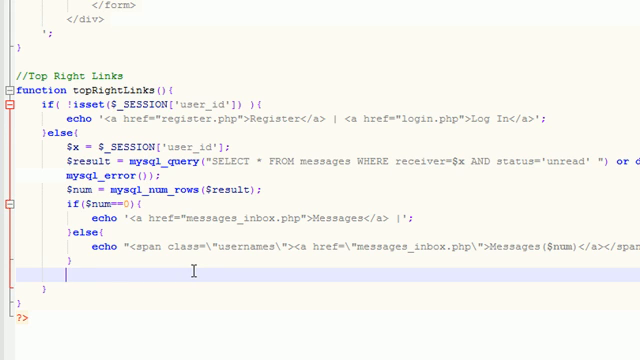
Step: Echo bar-separated links: Add Item to additem.php, My Account to account.php, Log Out to logout.php
type("echo ''")
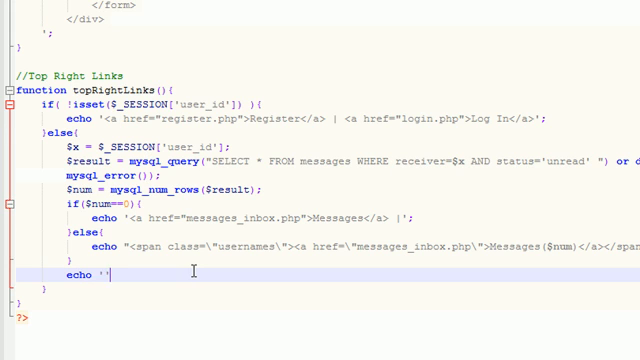
type(";")
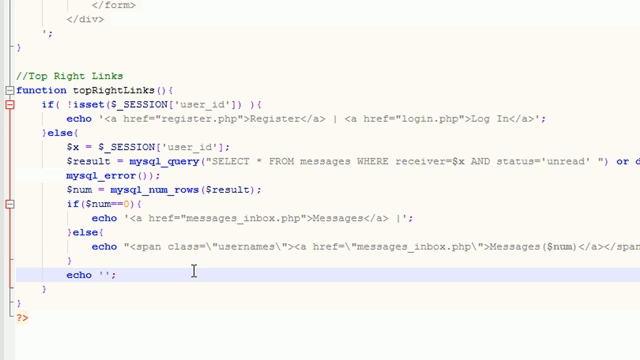
type("2")
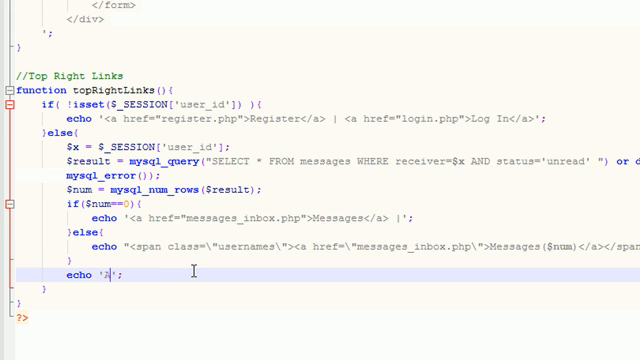
type("Add Item")
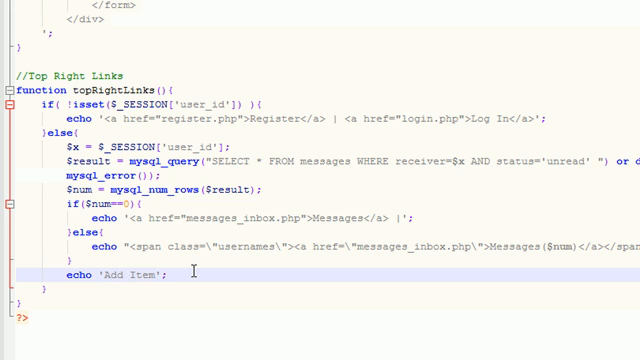
type("<>")
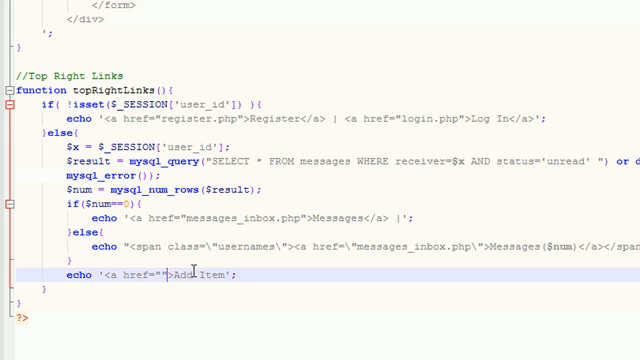
type("additem.php")
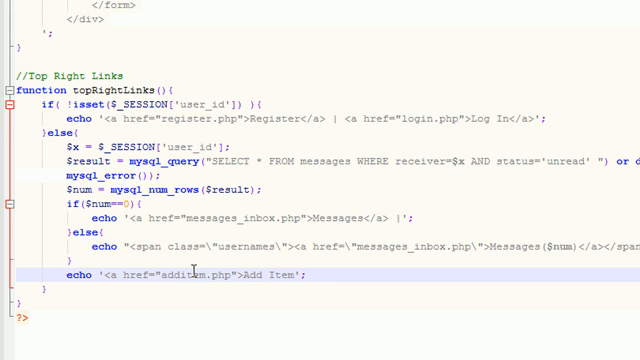
type("</a>")
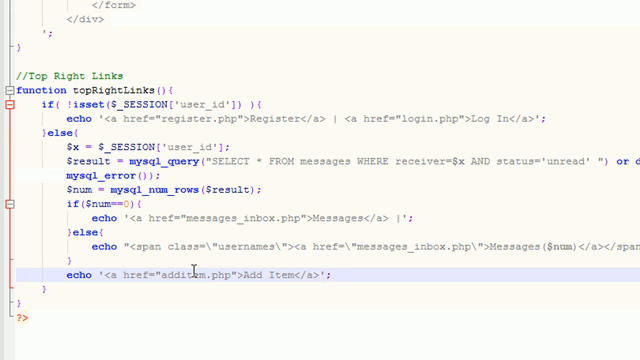
type("| <a href=\"additem.php\"></a>")
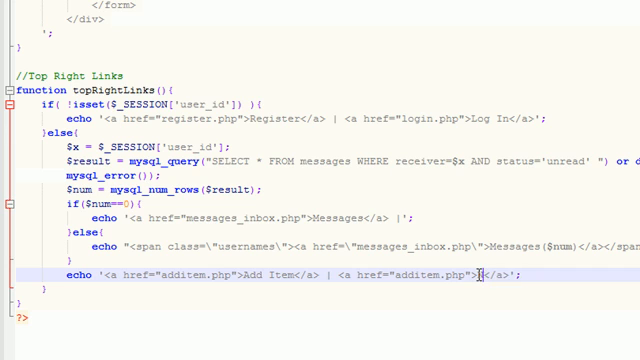
type("My Account")
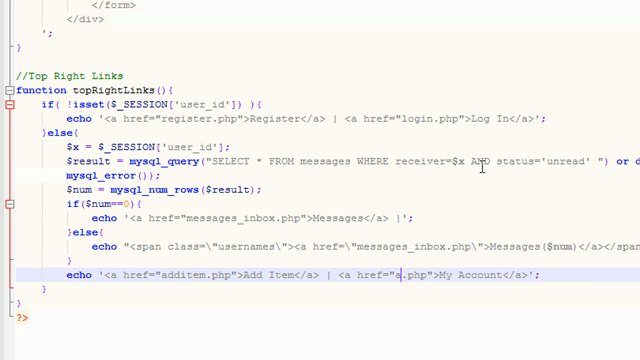
type("ccount")
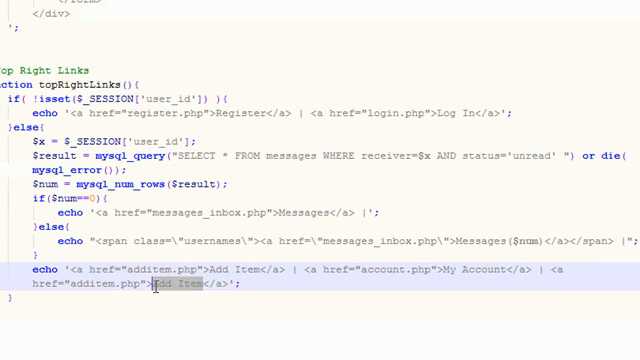
type("Log Ou")
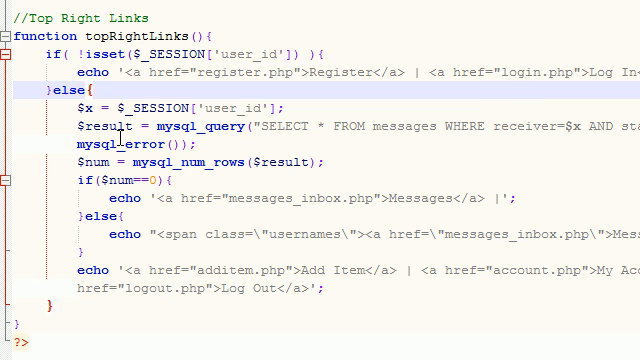
left_click_drag(85, 108, 85, 149)
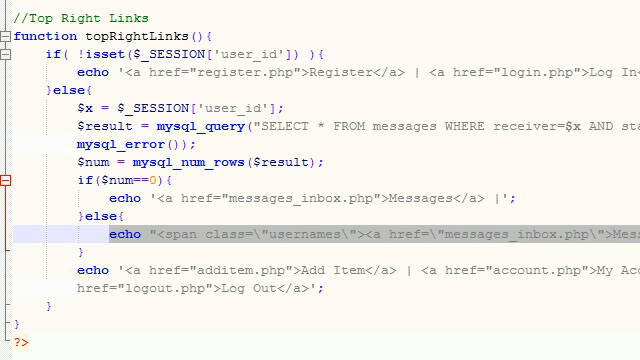
mouse_move(203, 250)
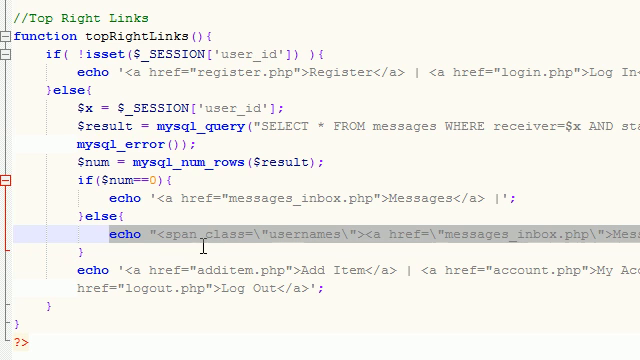